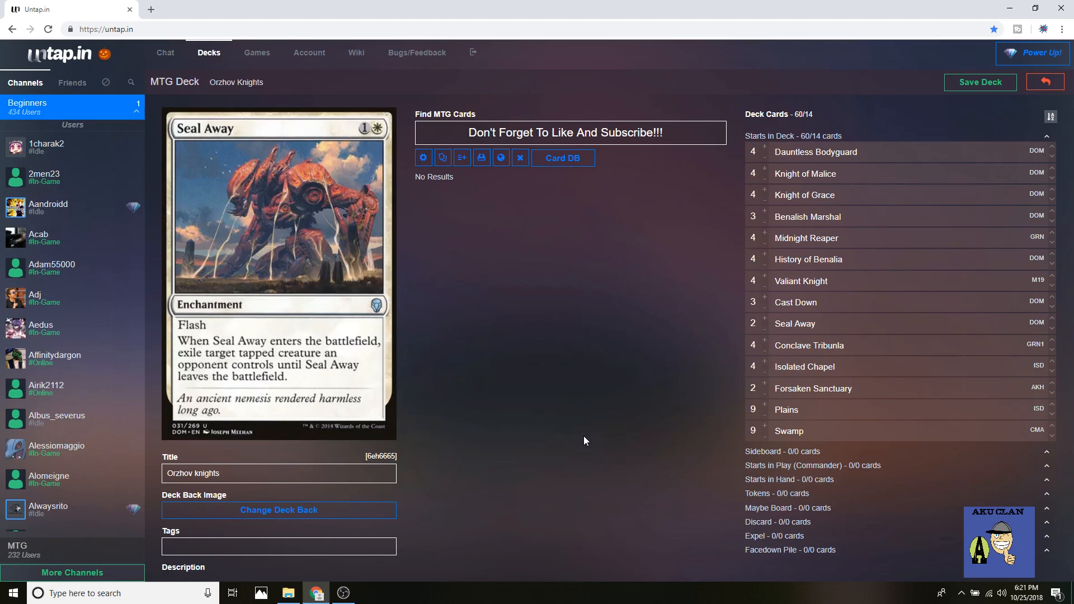
pyautogui.moveTo(772, 154)
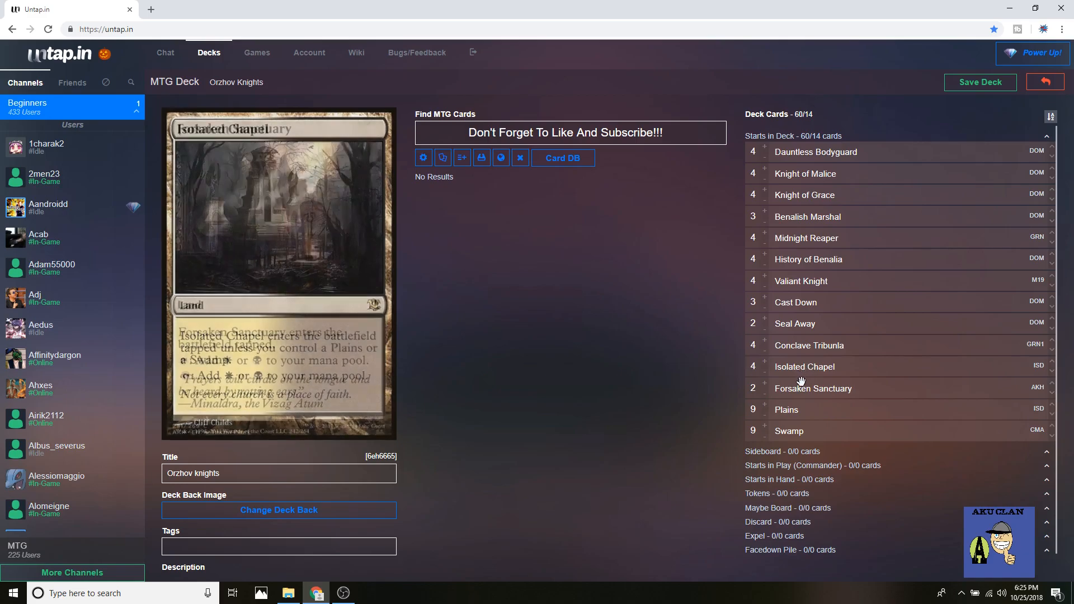
pyautogui.moveTo(787, 409)
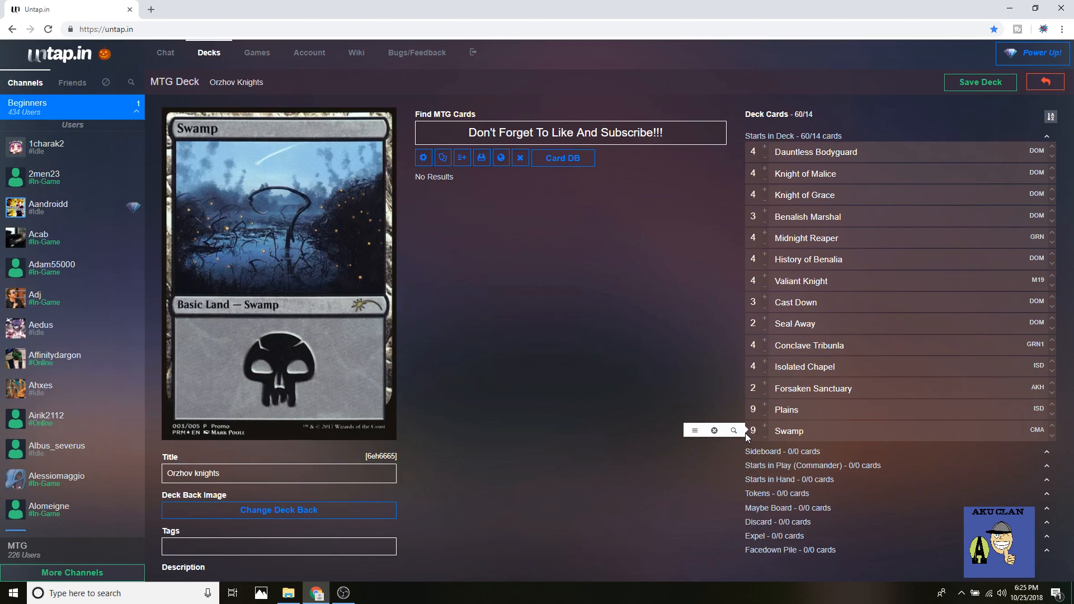
pyautogui.moveTo(738, 424)
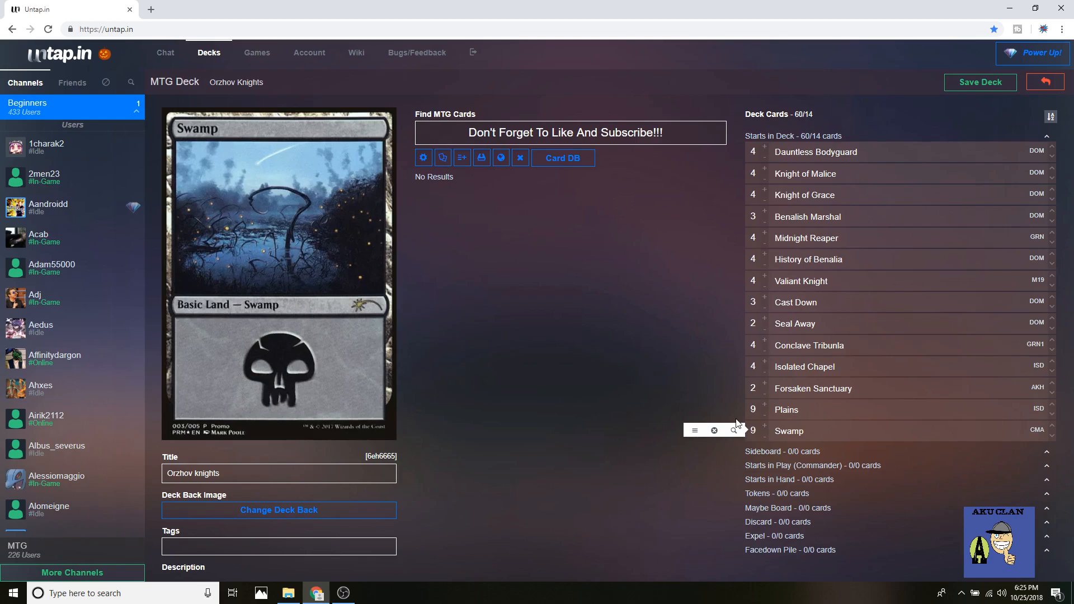